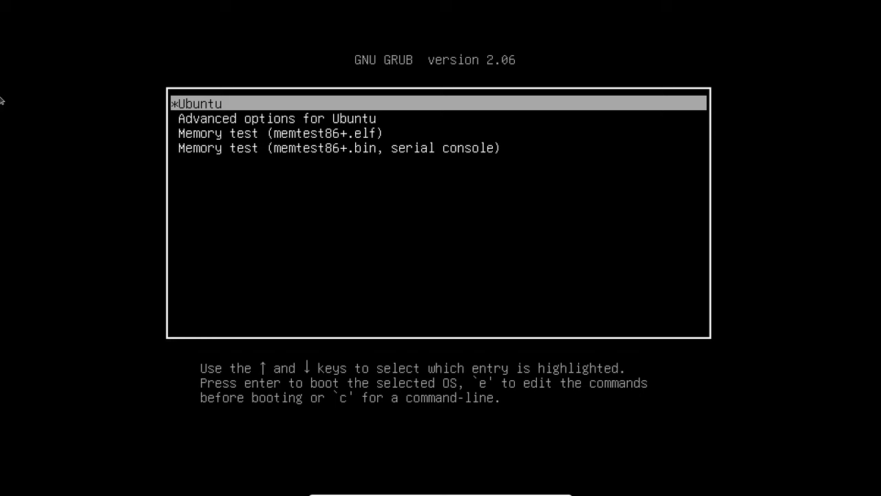
In Advanced options for Ubuntu, pick the non-recovery Linux 5.19.0-21-generic entry for editing
key("Down")
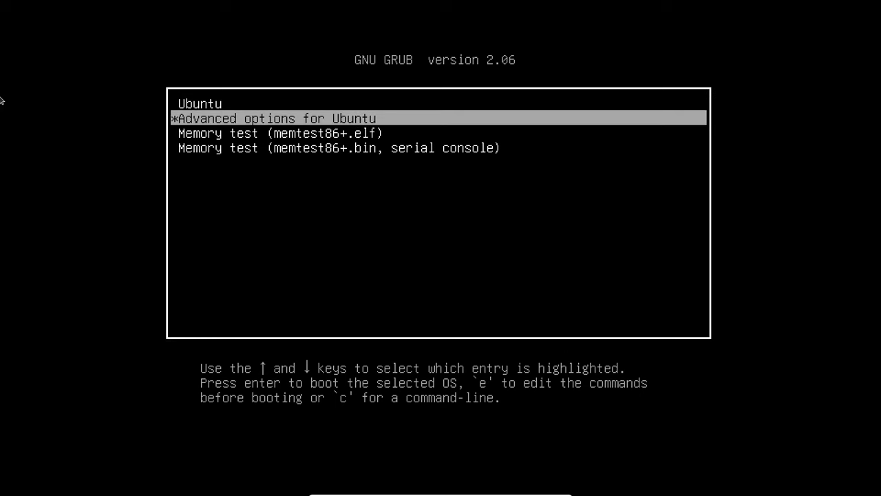
key("Return")
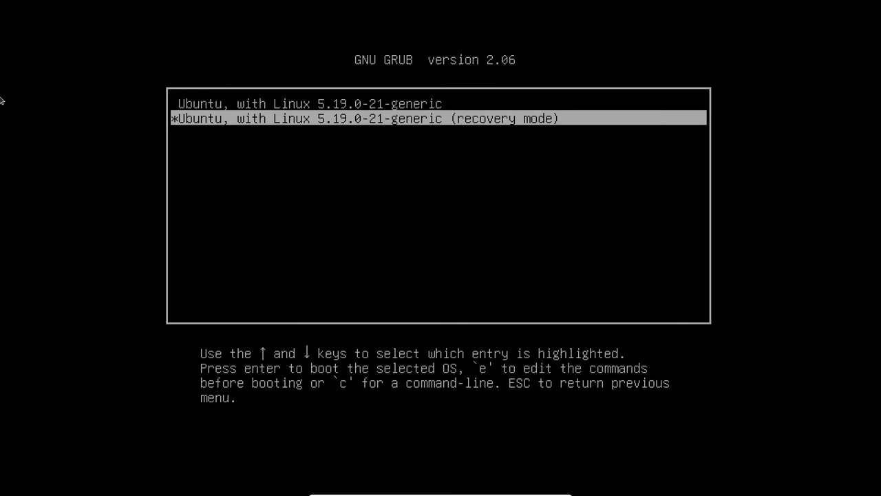
key("Up")
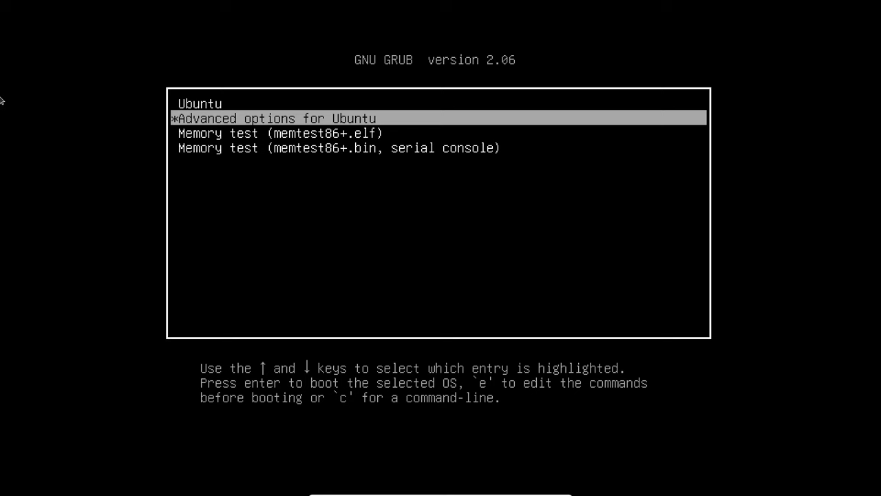
key("Return")
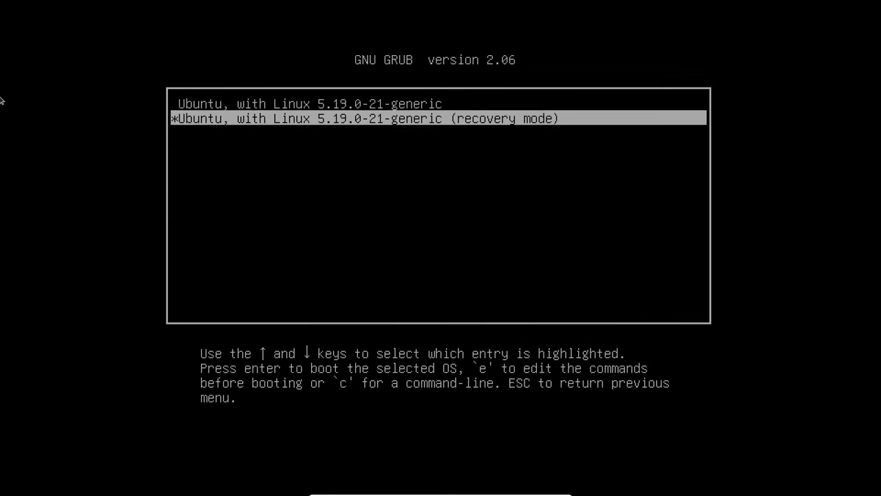
key("Up")
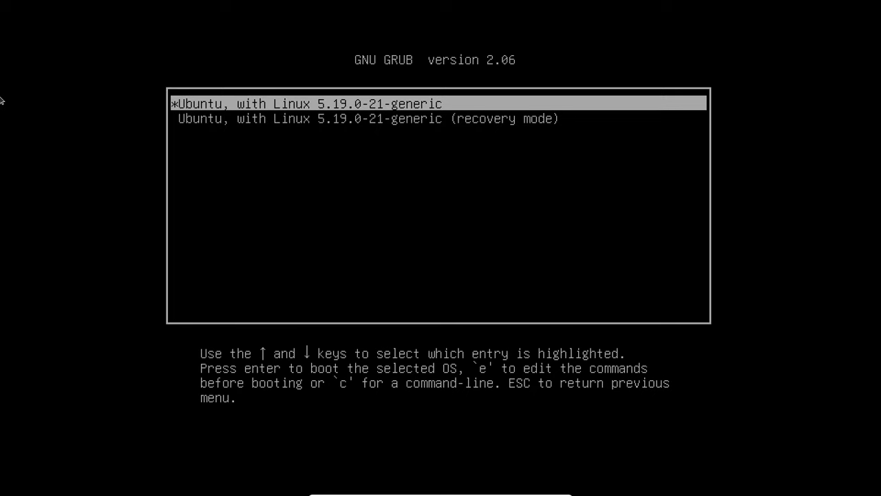
key("e")
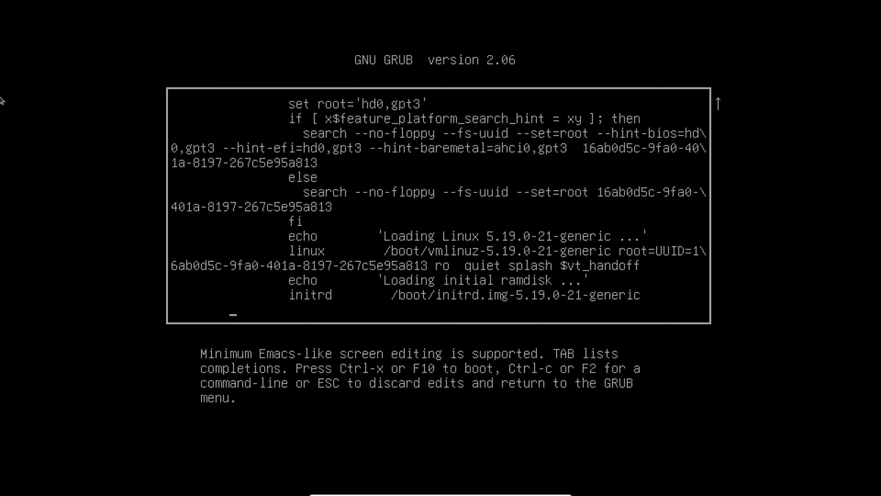
Append init=/bin/bash to the end of the linux kernel line
key("Up")
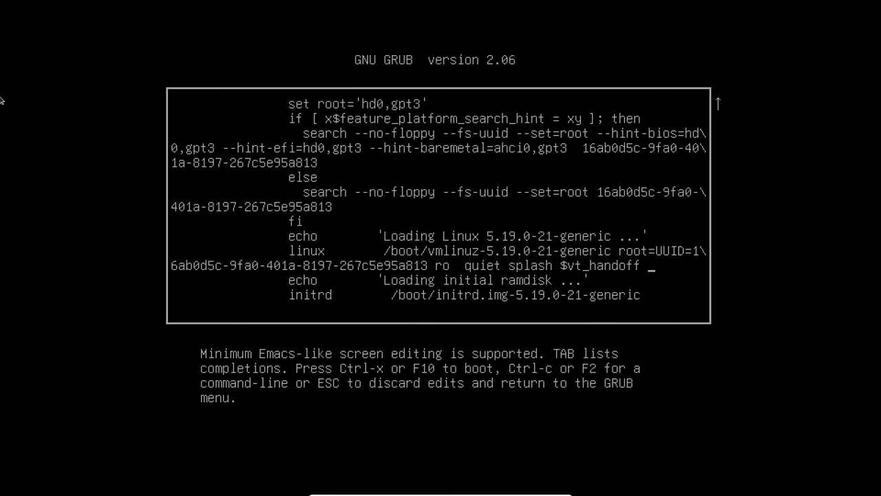
type("init")
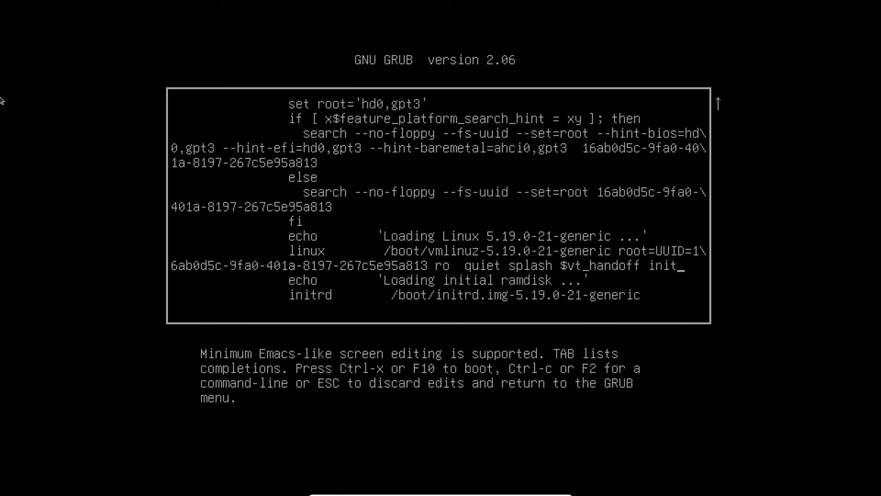
type("=>")
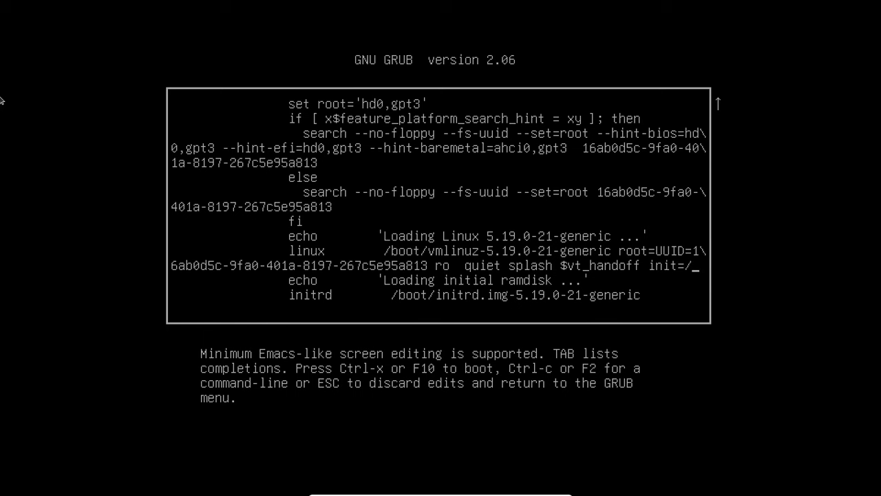
type("bin")
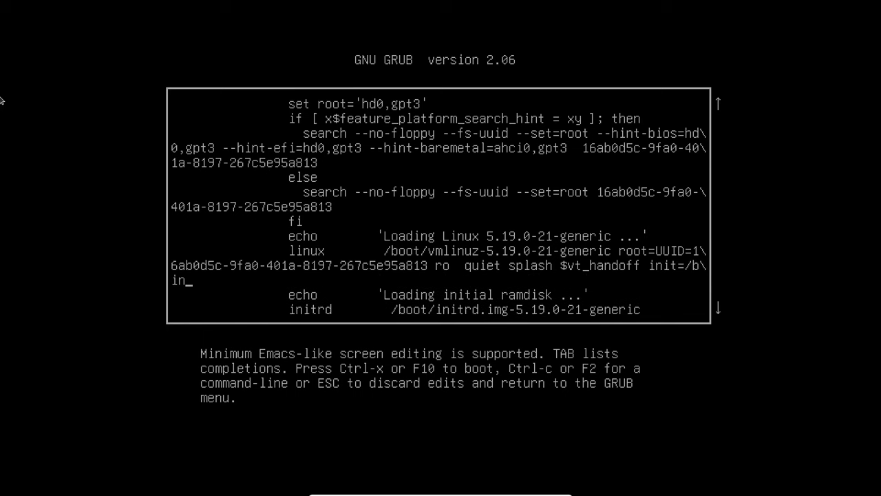
type("b")
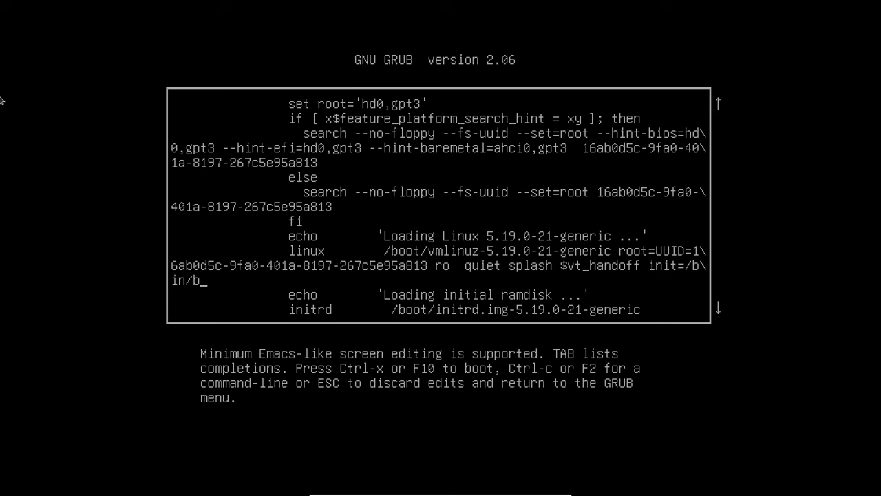
type("as")
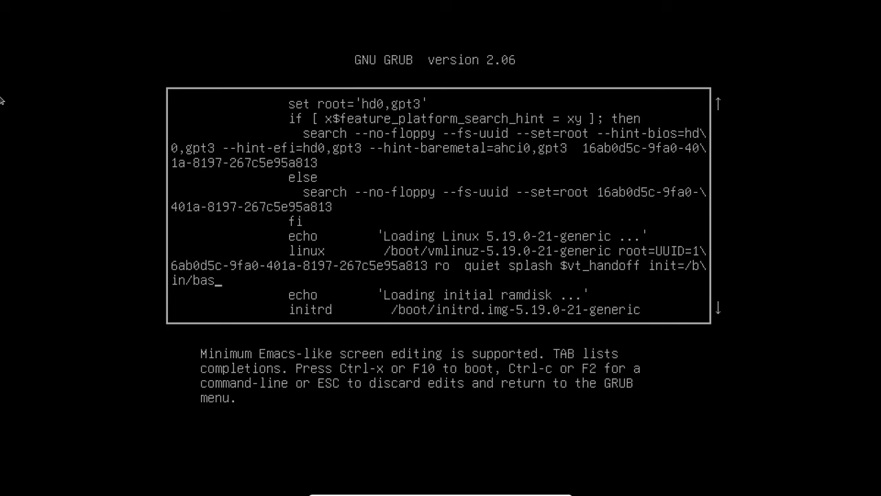
type("h")
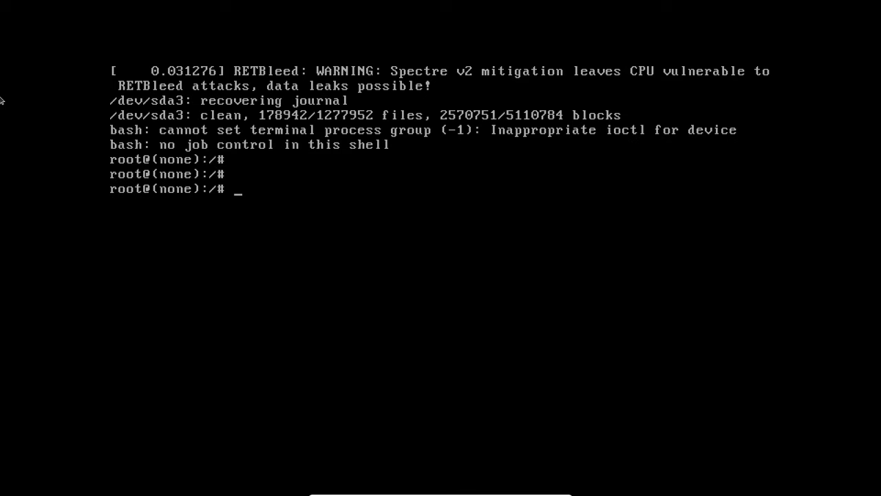
Remount the root filesystem read-write with mount -n -o remount,rw /
type(";o")
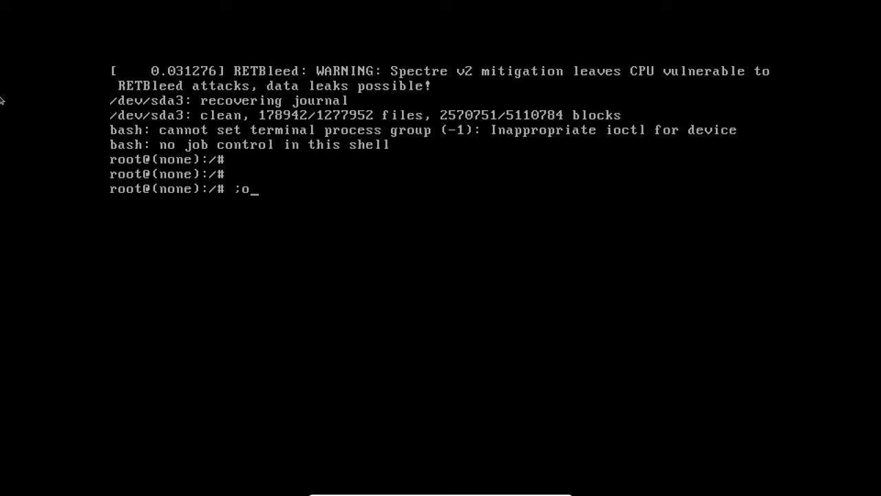
type("mo")
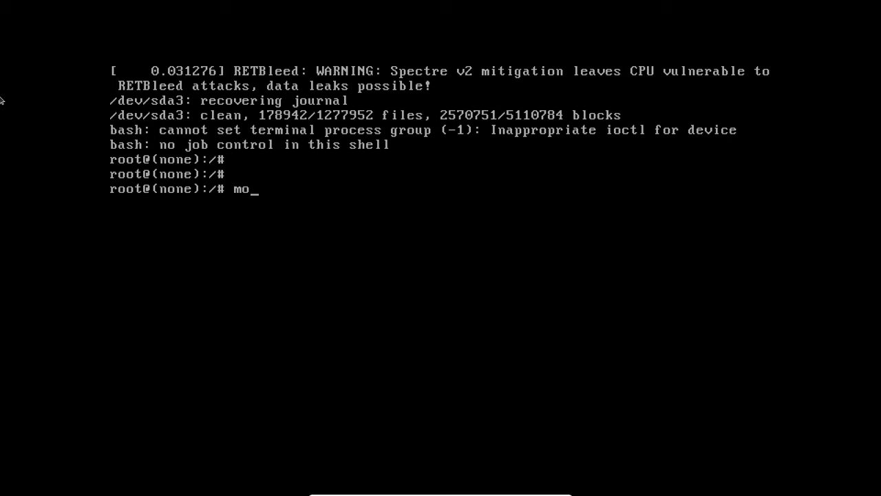
type("unt")
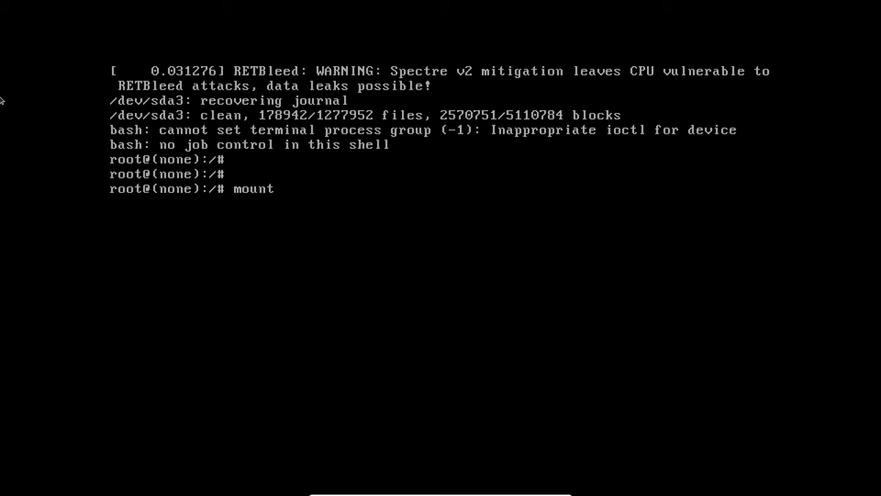
type("-")
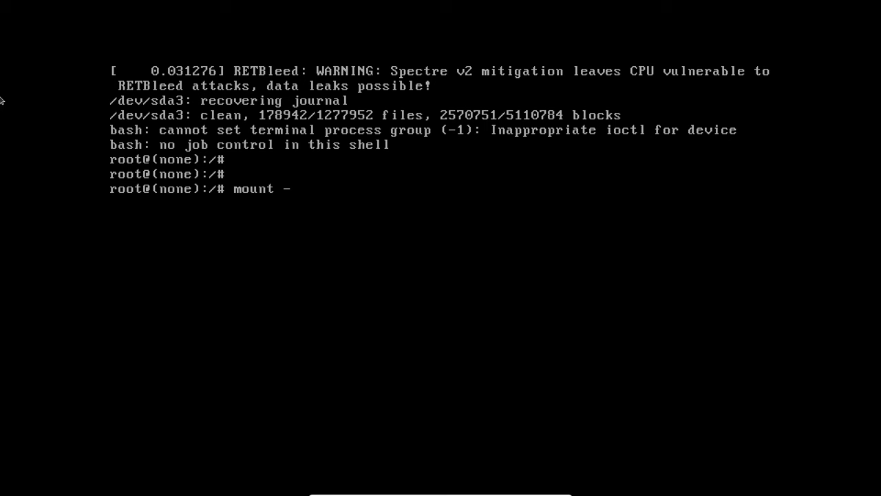
type("n -")
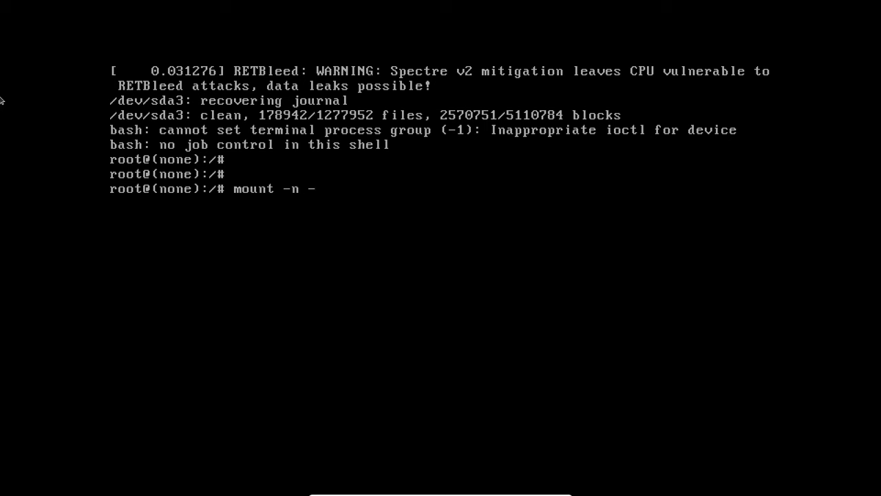
type("o")
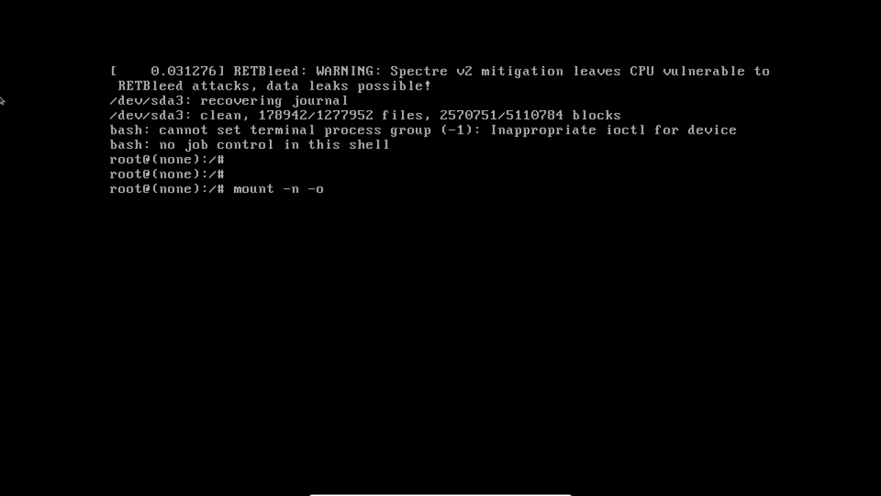
type("rem")
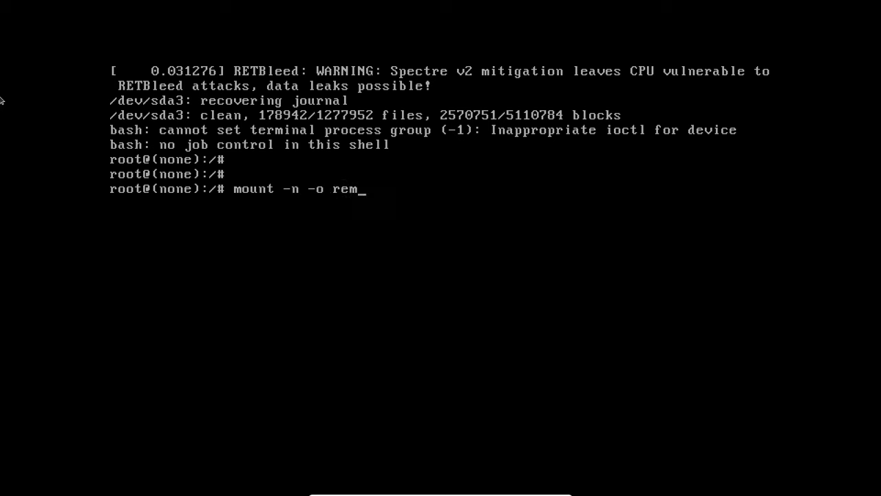
type("ount")
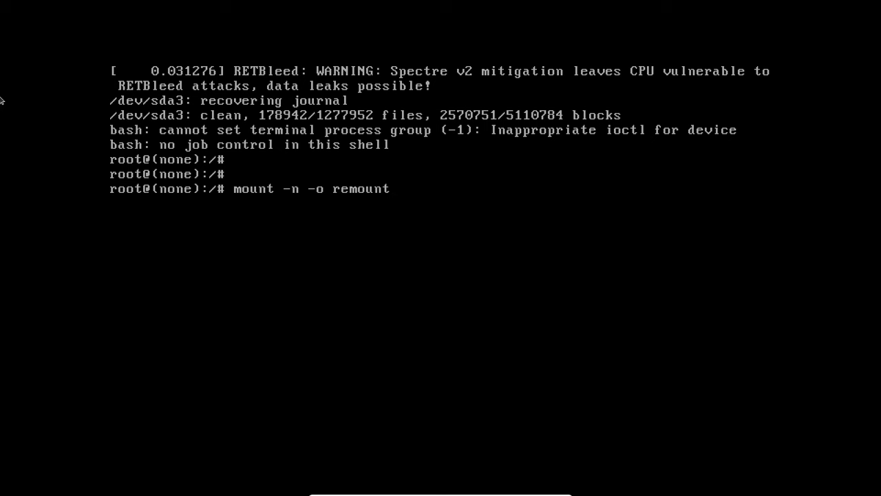
type(",")
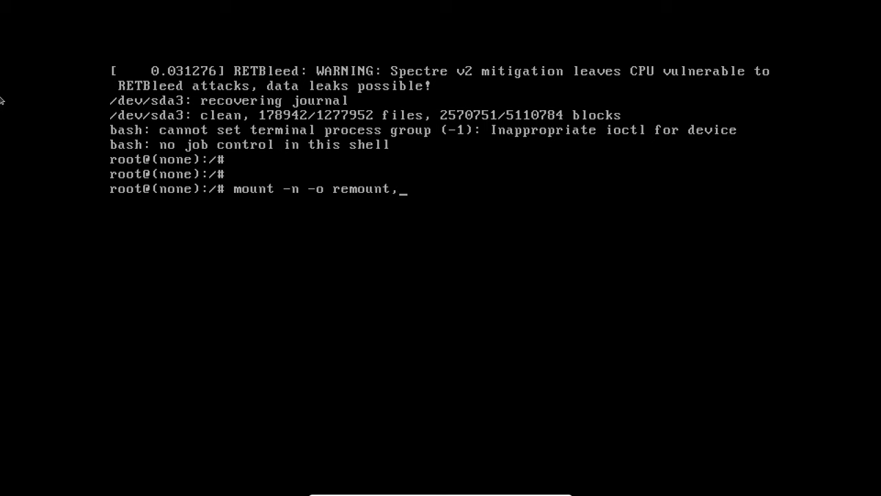
type("r")
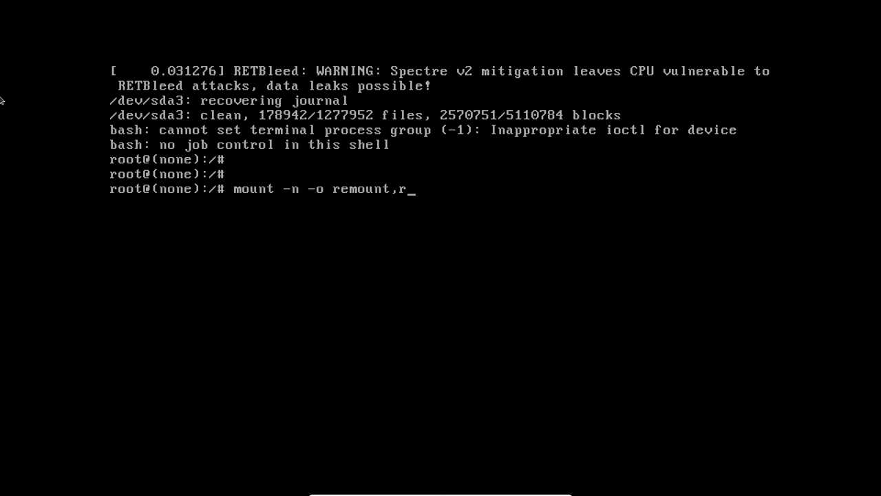
type("w /")
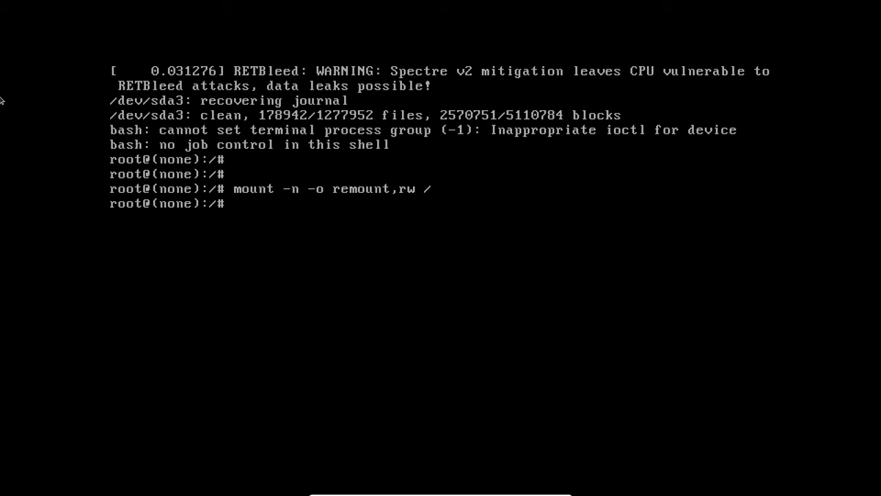
Change the root password with passwd root, confirming the retyped password
type("pass")
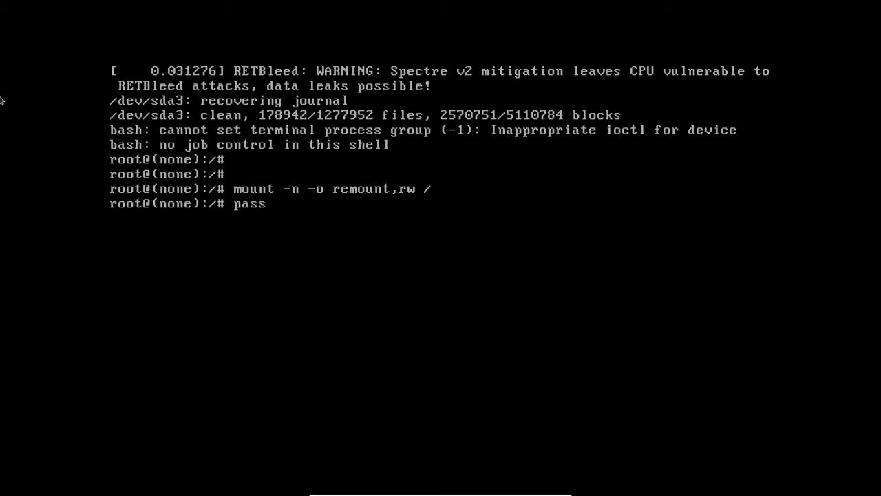
type("wd")
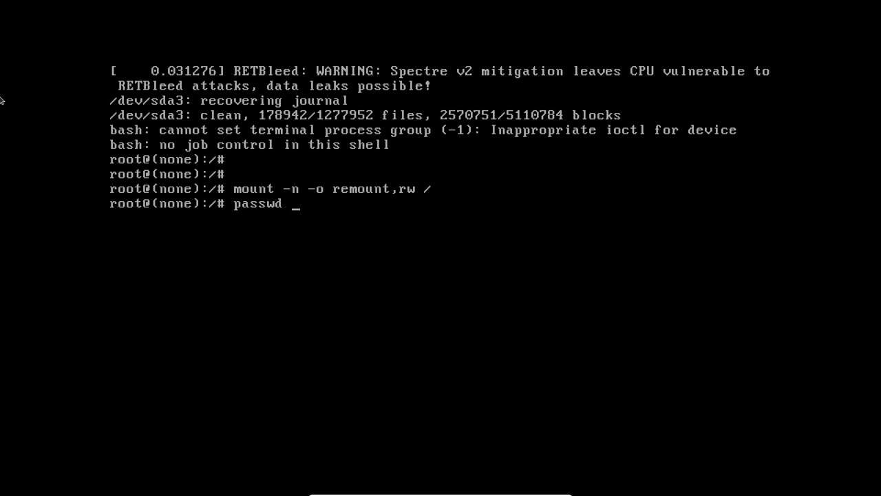
type("root")
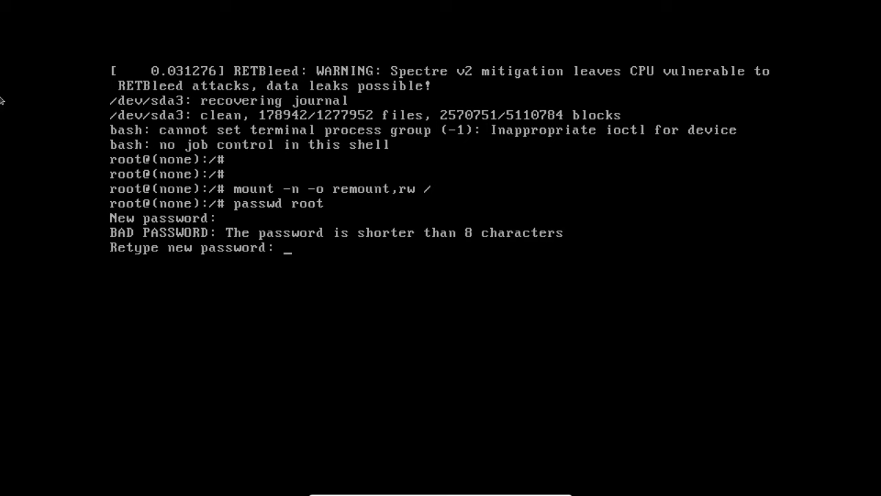
key("Enter")
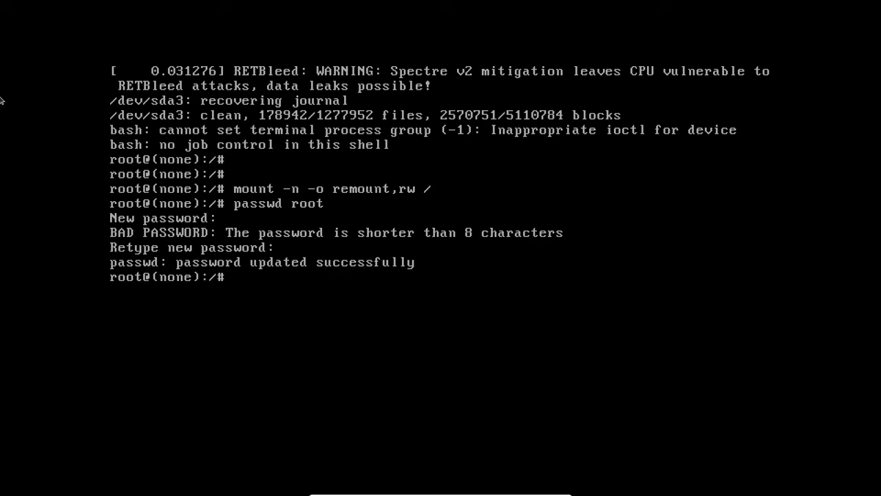
Continue booting with exec /sbin/init to reach the login screen
type("exec")
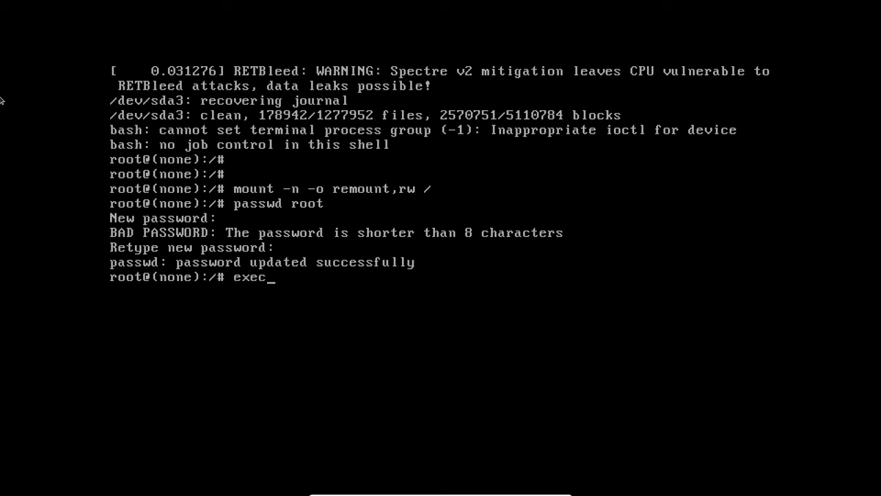
type("/")
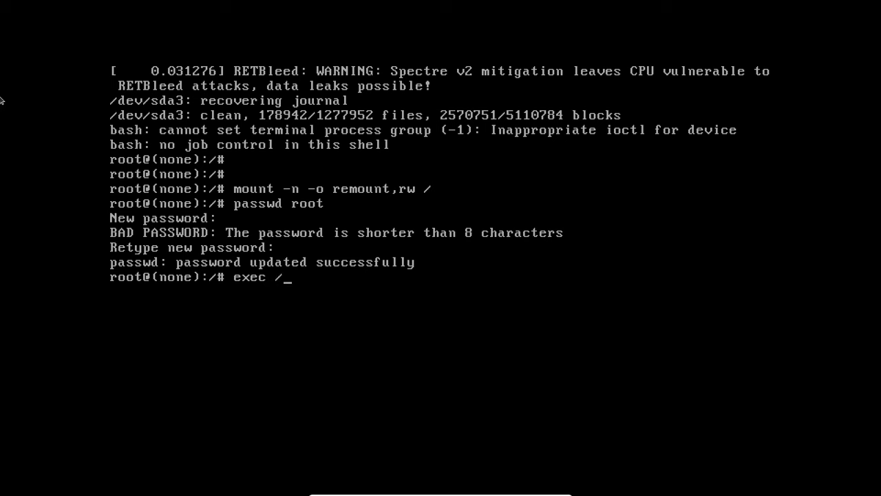
type("sbin/")
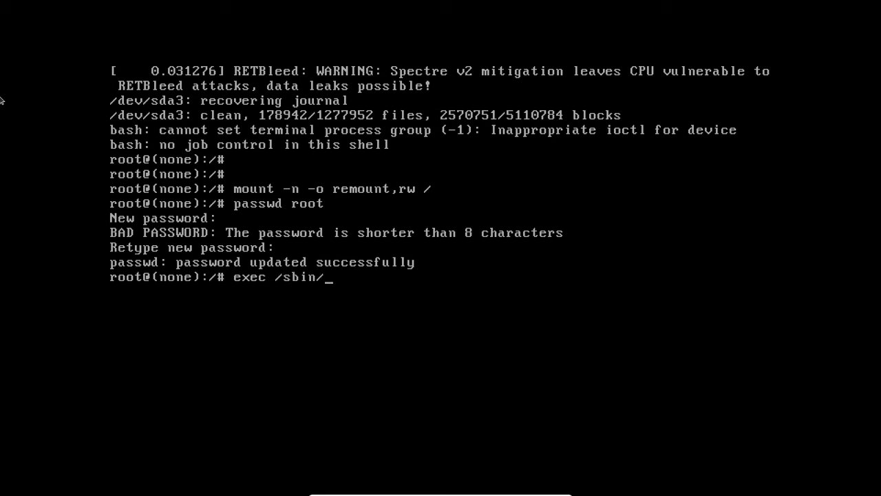
type("ini")
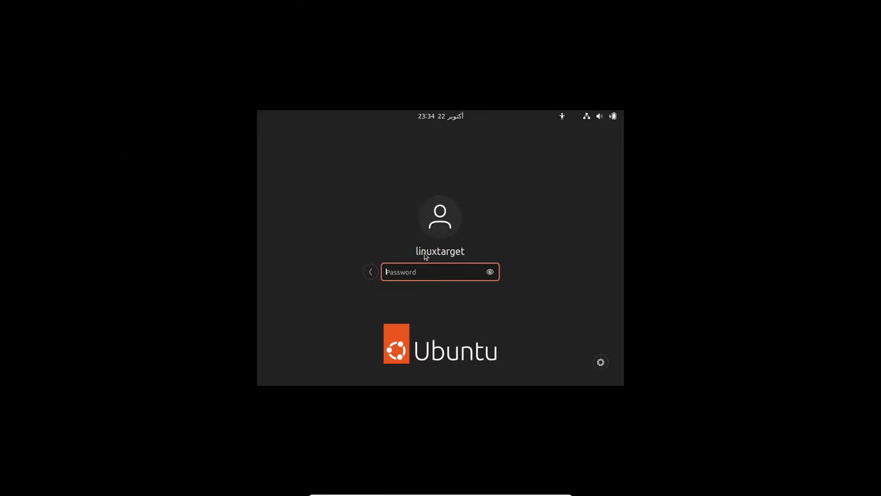
Sign in with the account password to reach the Ubuntu desktop
type("password")
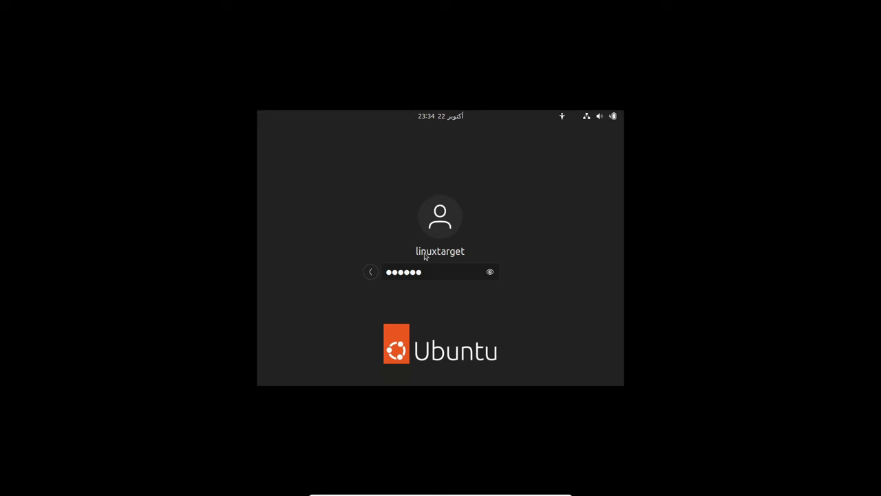
key("Return")
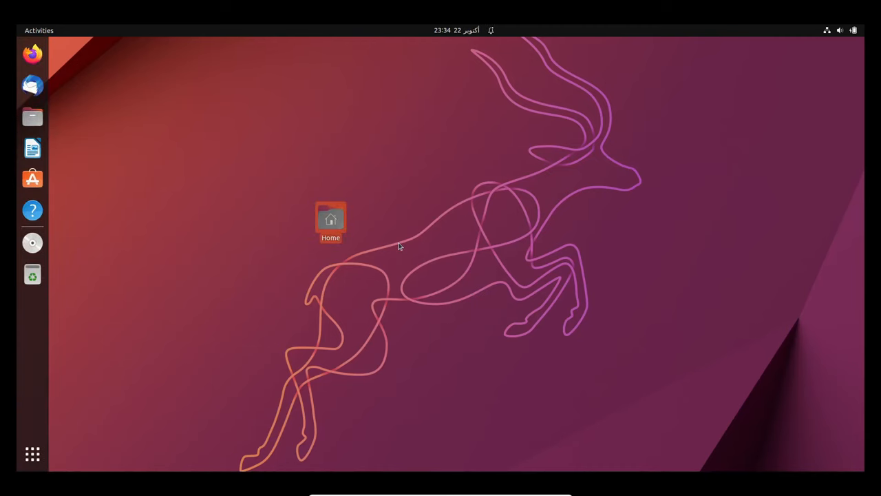
Open a maximized Terminal from the dock and type su at the prompt
left_click(33, 241)
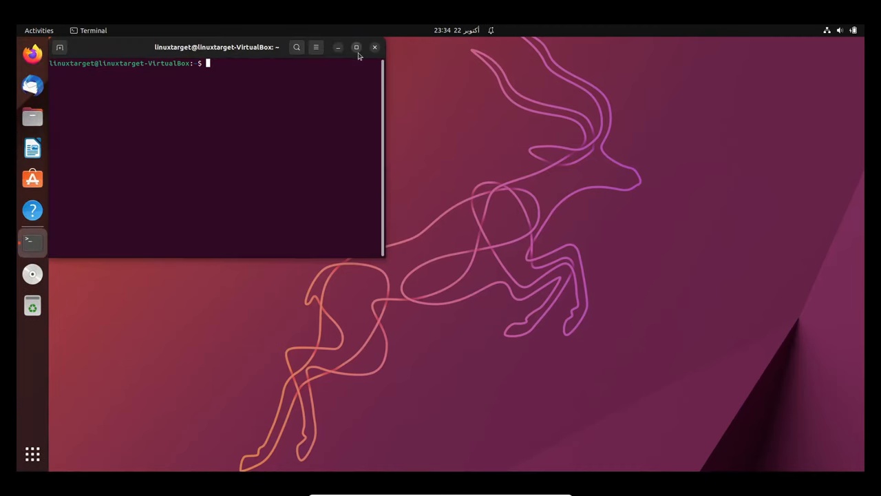
left_click(357, 47)
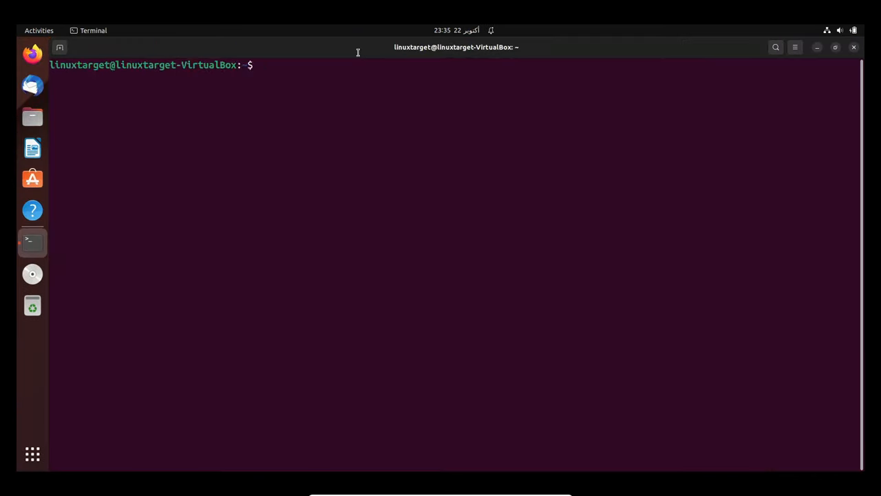
type("su")
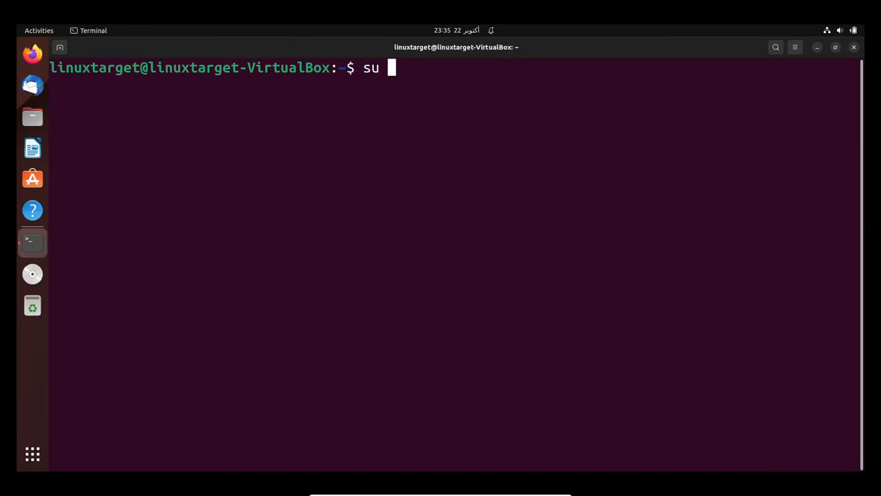